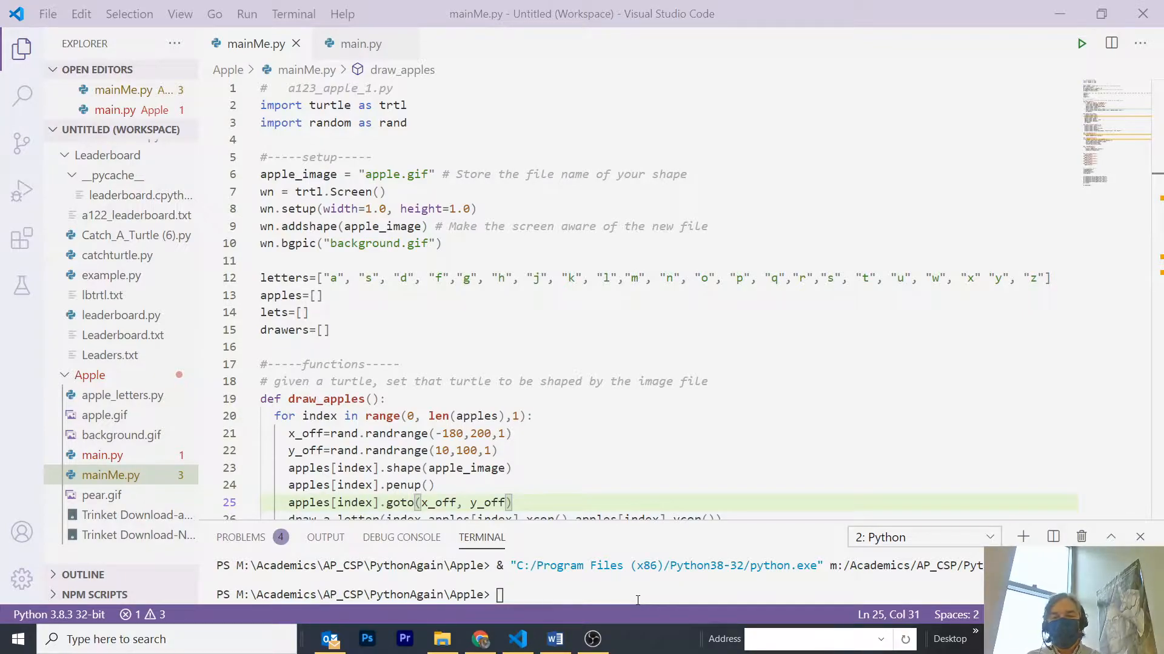
Step: Bring up the Word document explaining the parallel lists
click(555, 638)
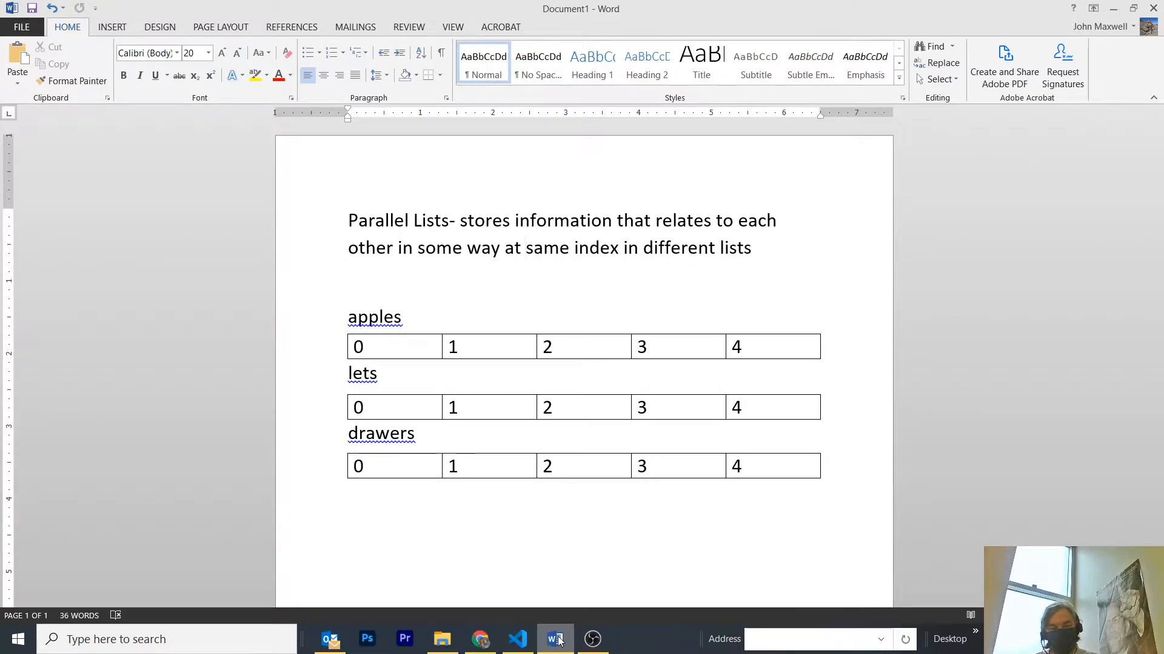
Step: Finish the apples, lets and drawers diagram, then return to mainMe.py
click(526, 247)
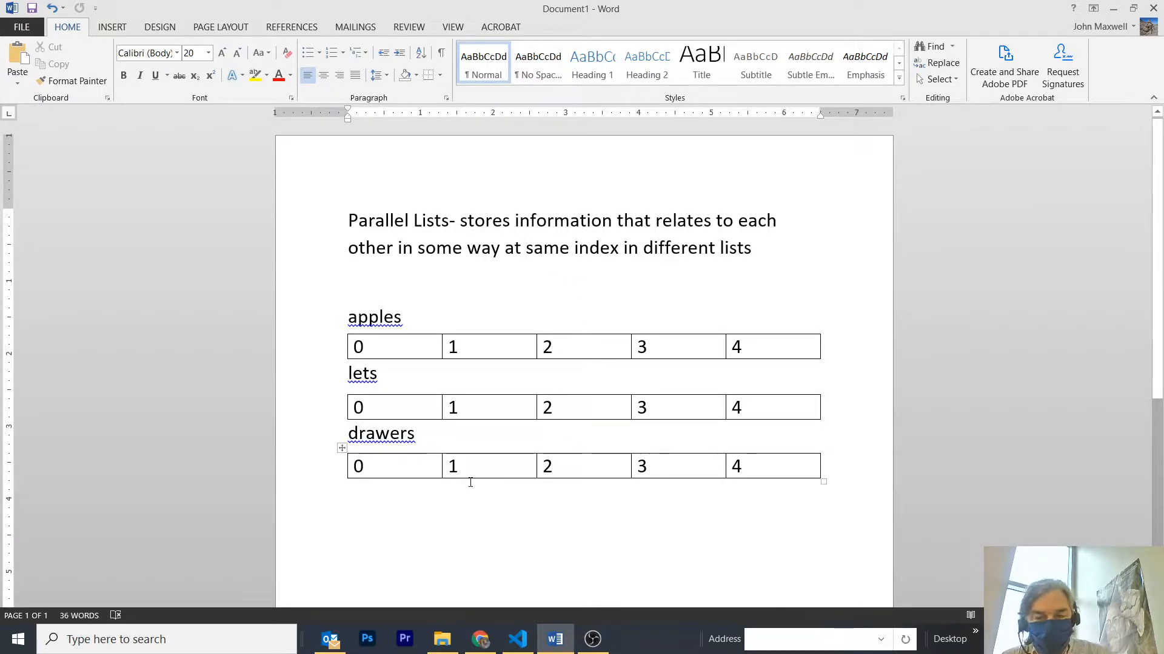
click(516, 639)
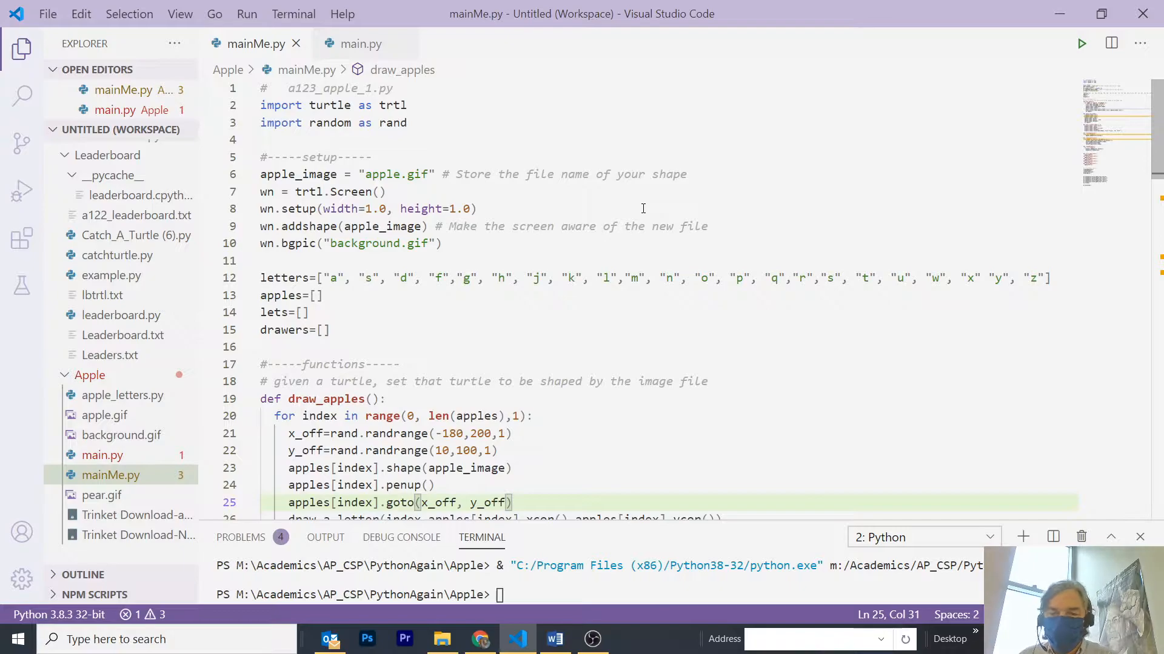
Step: Scroll to and highlight the createAppleList function to explain apple creation
scroll(down, 3)
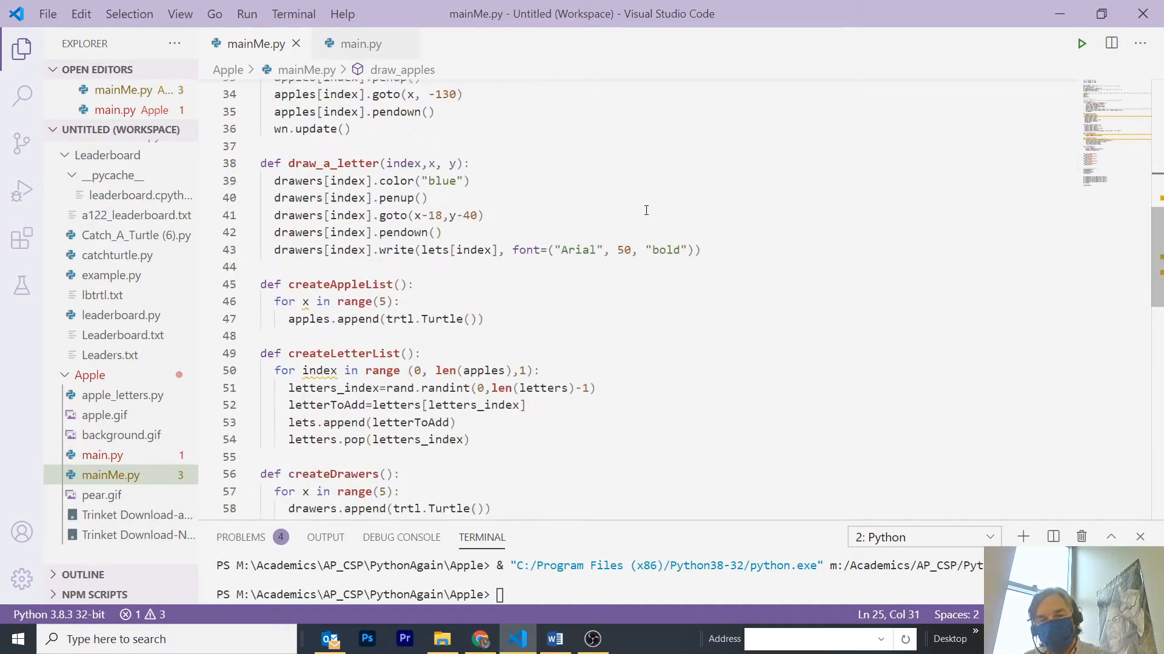
scroll(down, 3)
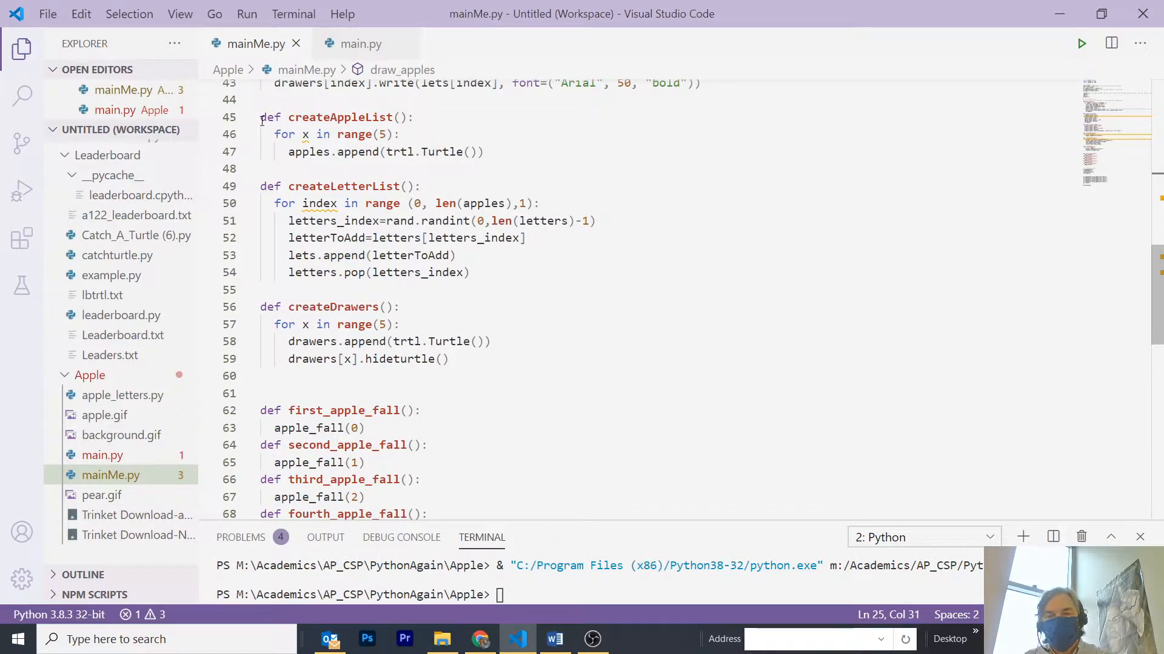
double_click(270, 117)
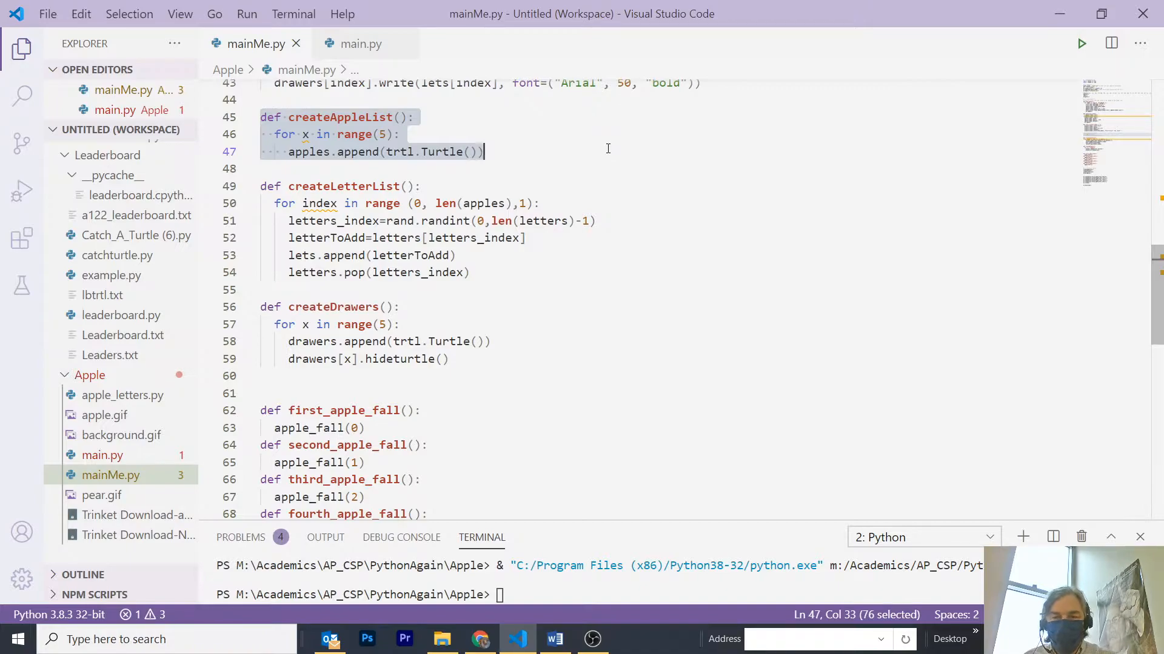
scroll(down, 3)
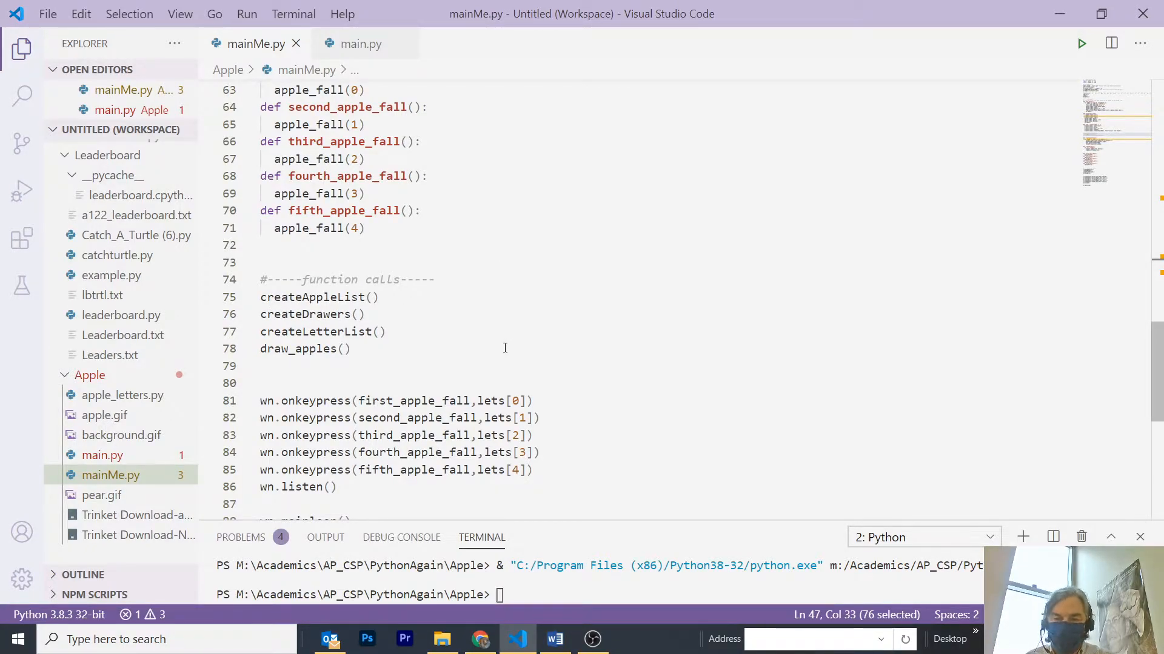
Step: Scroll down to the function calls and onkeypress letter bindings
scroll(down, 3)
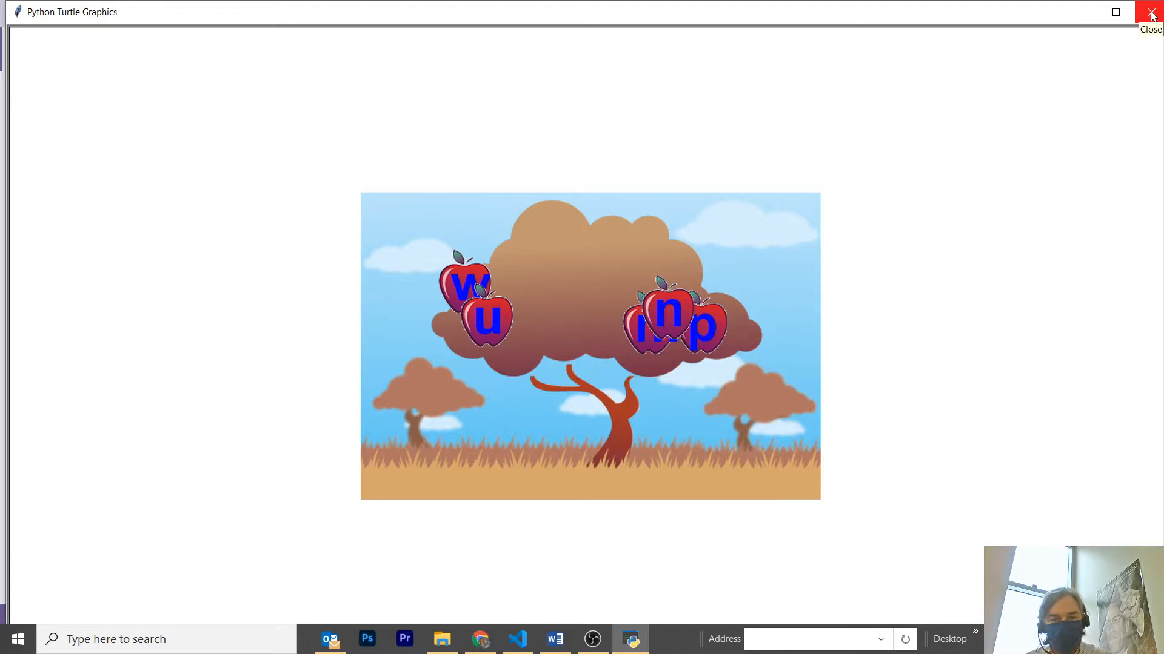
Step: Close the Python Turtle Graphics apple tree window
click(1151, 13)
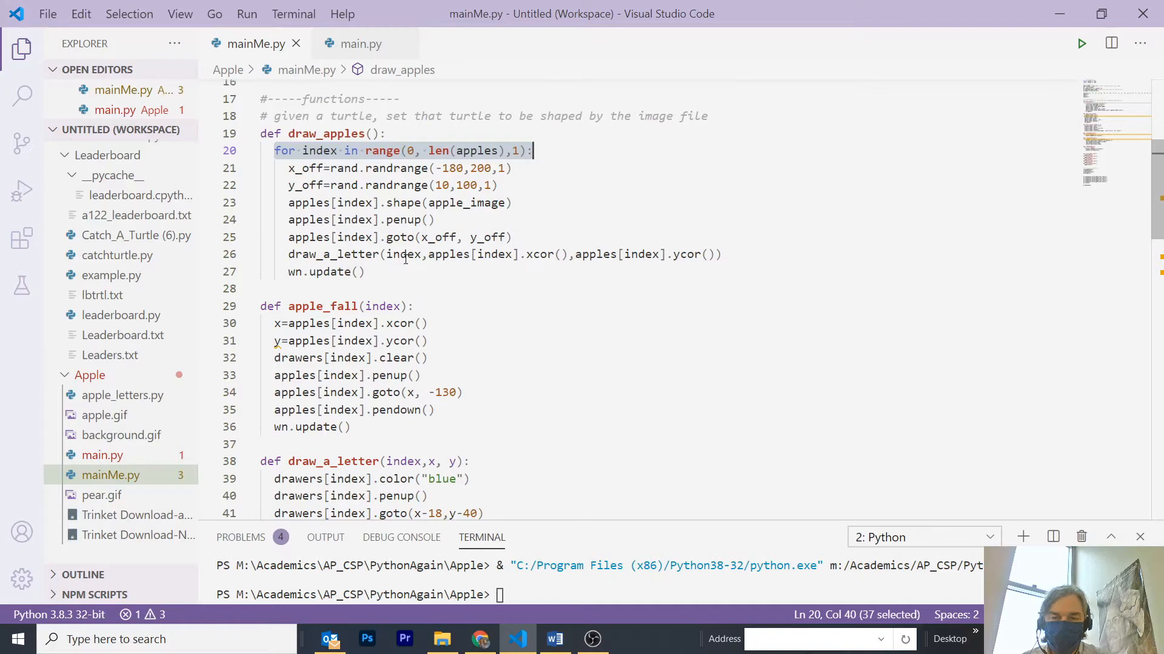
Step: Highlight the index argument passed to draw_a_letter in draw_apples
double_click(404, 254)
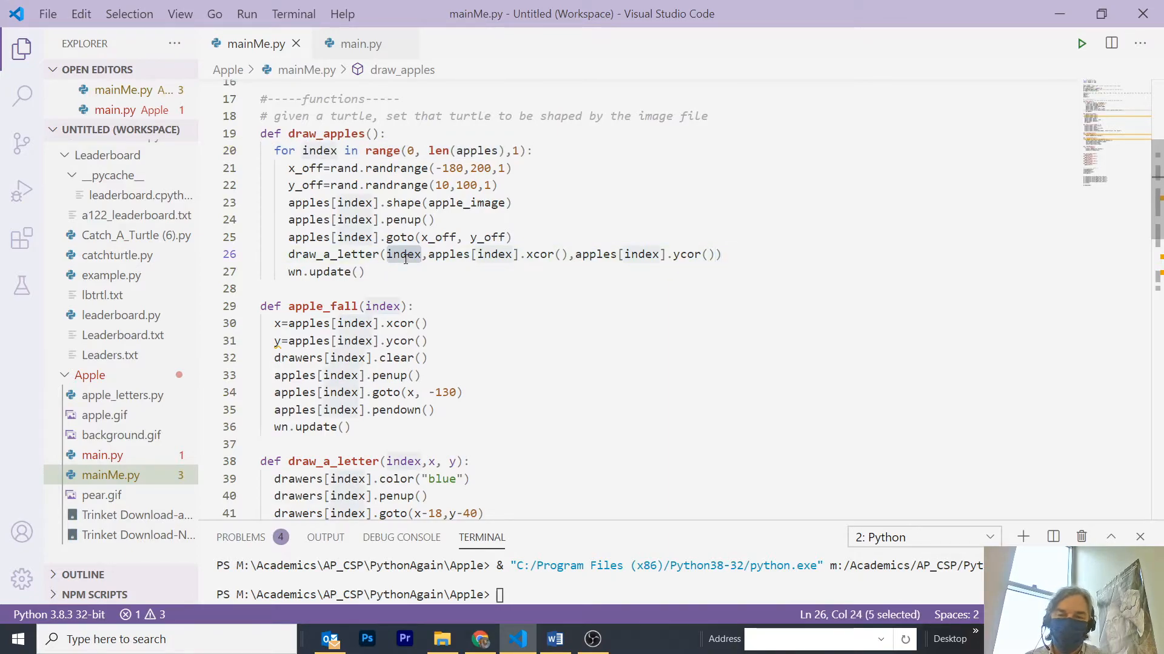
mouse_move(403, 254)
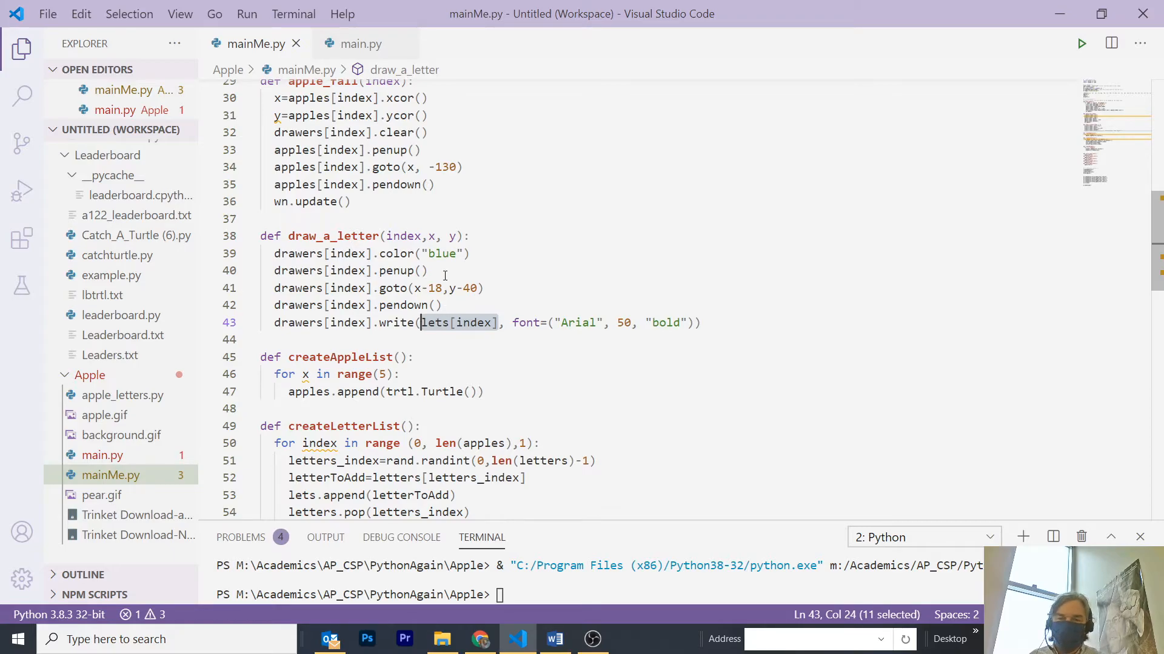
mouse_move(510, 261)
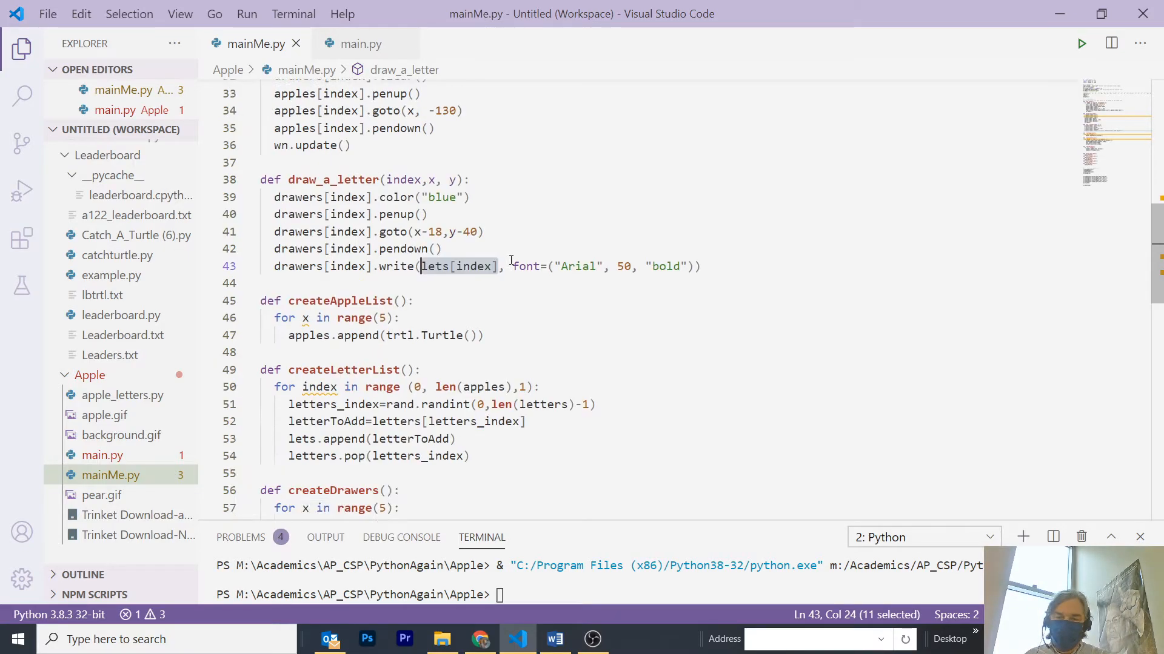
scroll(down, 3)
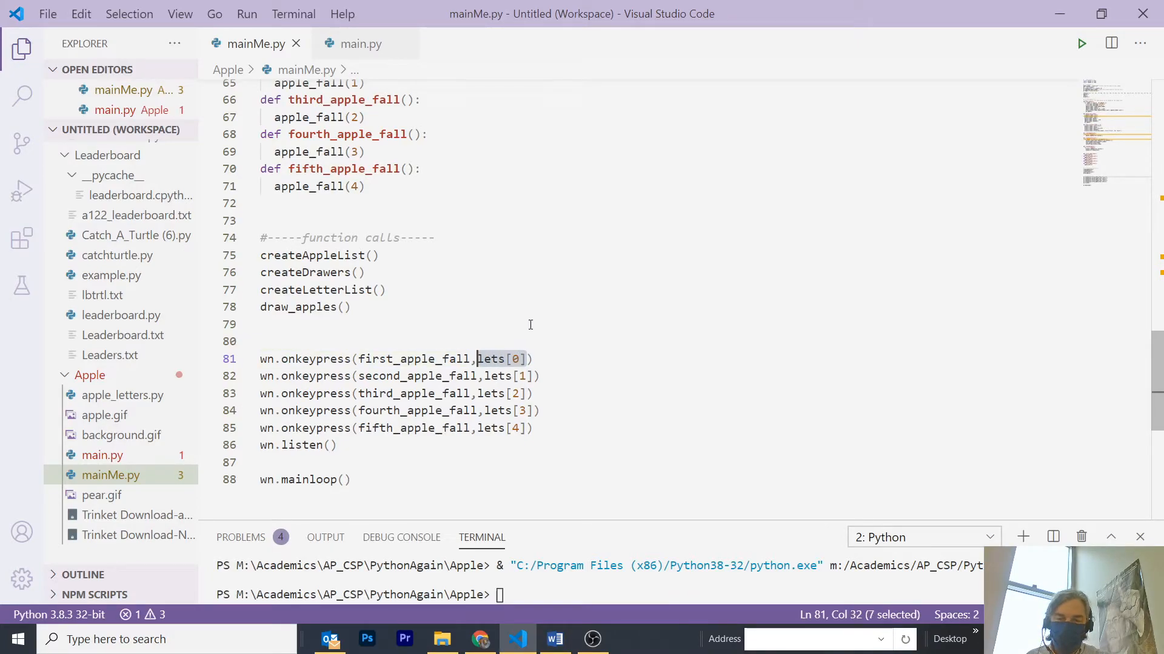
mouse_move(529, 295)
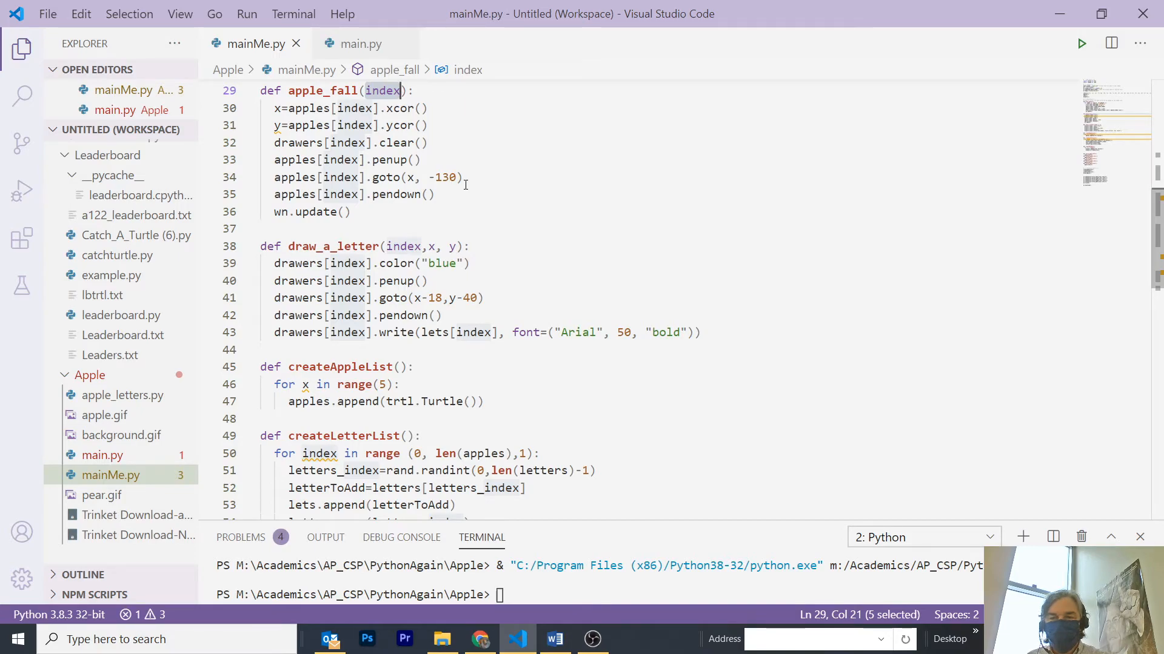
mouse_move(445, 198)
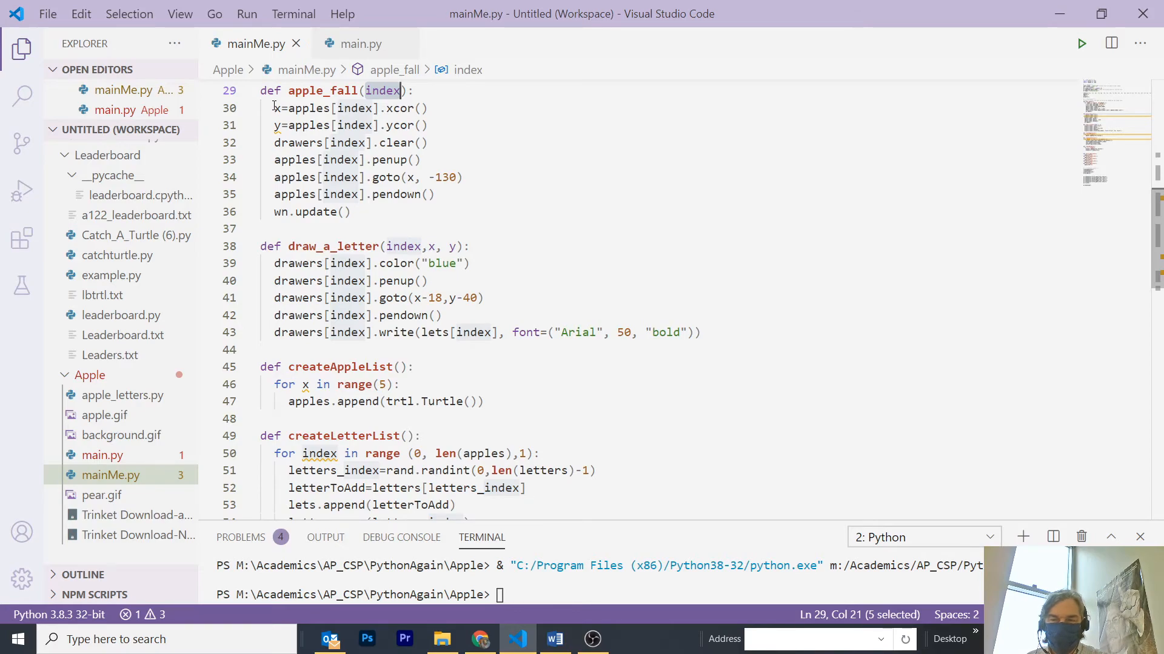
mouse_move(277, 125)
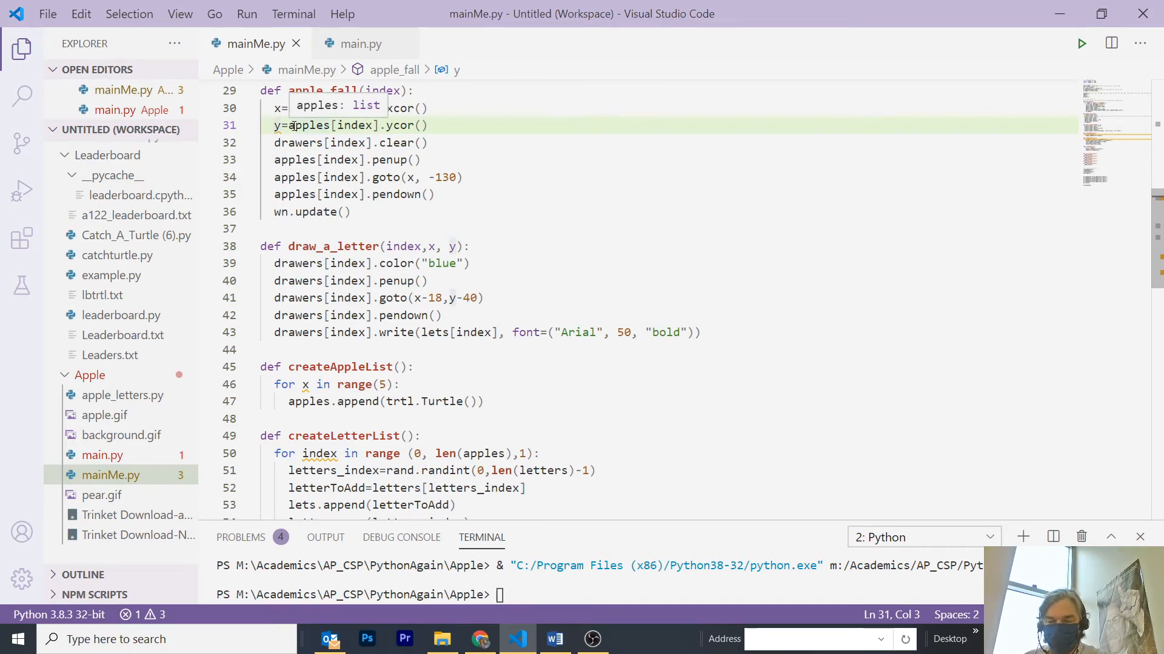
Step: Comment out the y=apples[index].ycor() line with #
text(#)
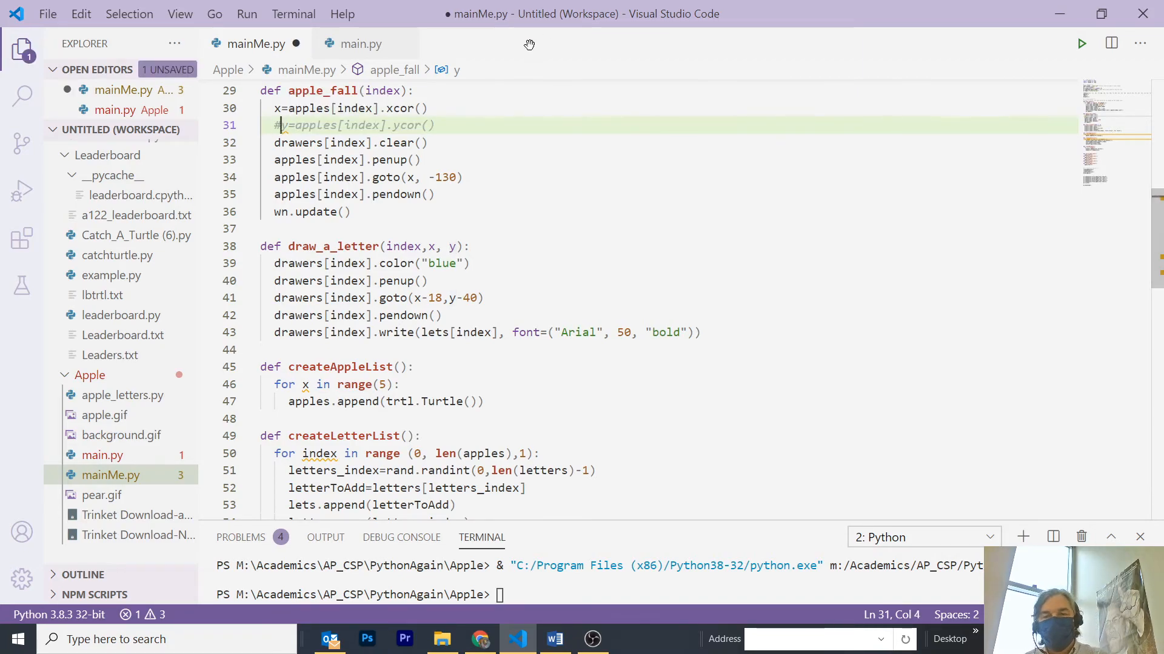
mouse_move(1082, 43)
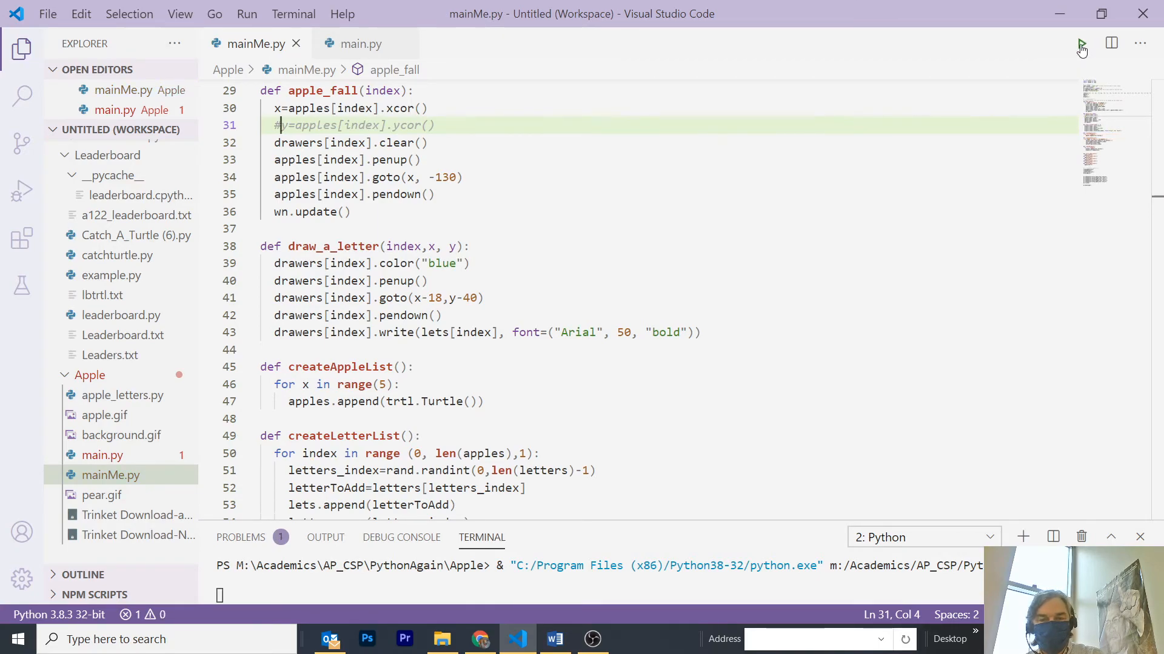
Step: Run mainMe.py with the y-coordinate line commented out
click(1081, 44)
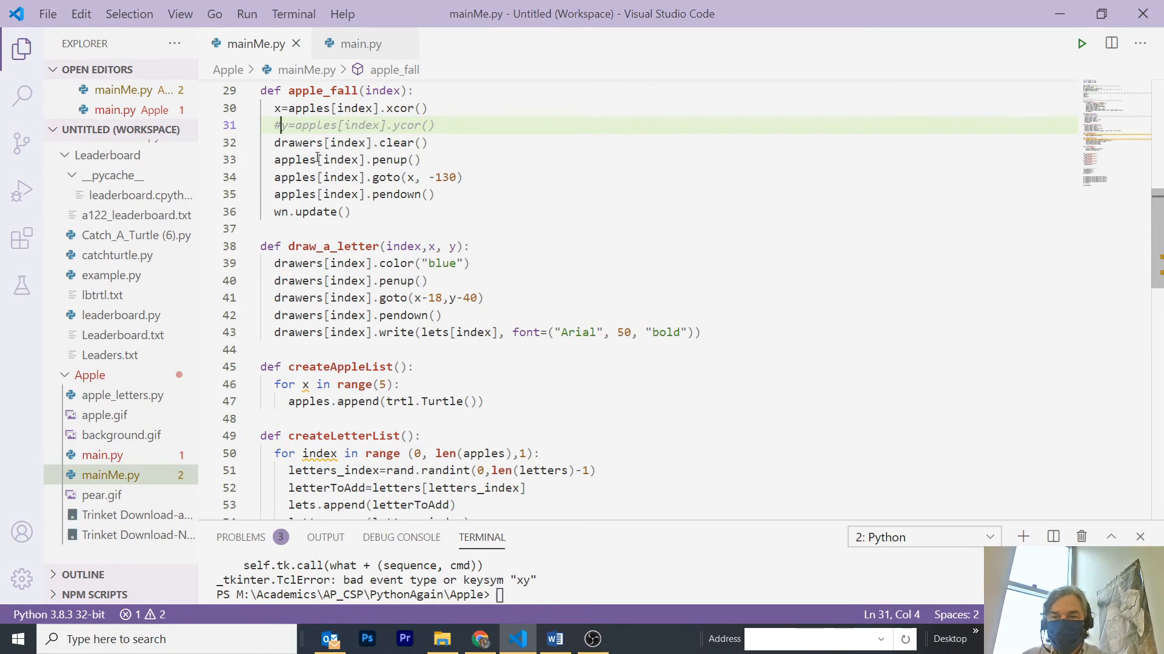
mouse_move(342, 143)
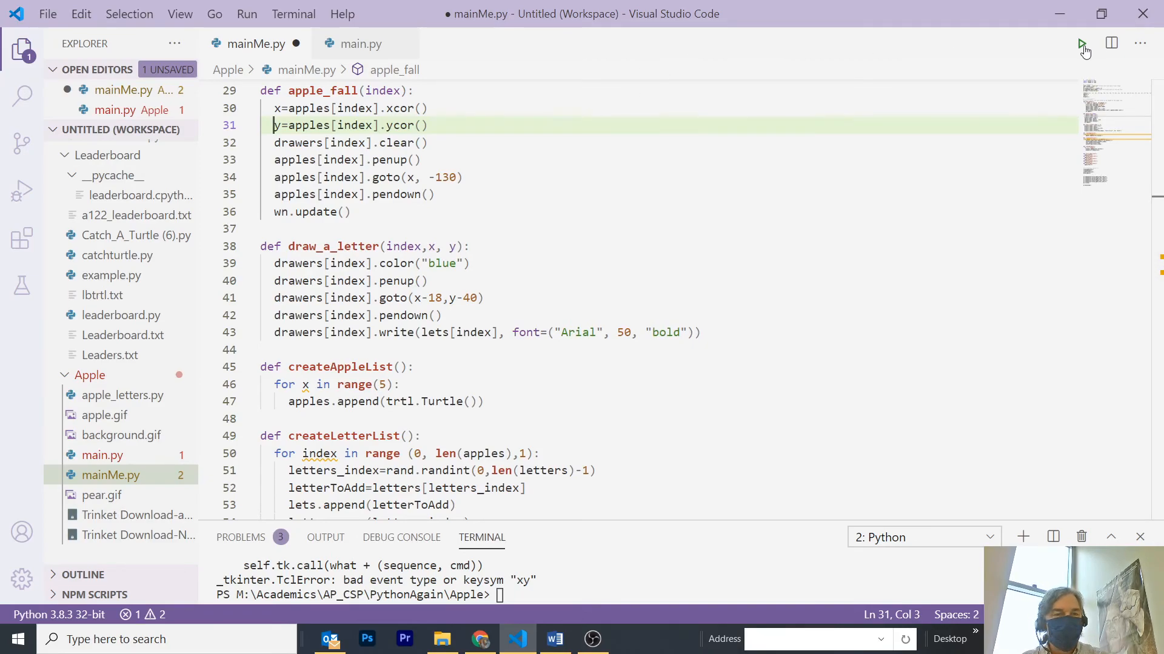
Step: Rerun mainMe.py with the restored y-coordinate line
click(1081, 43)
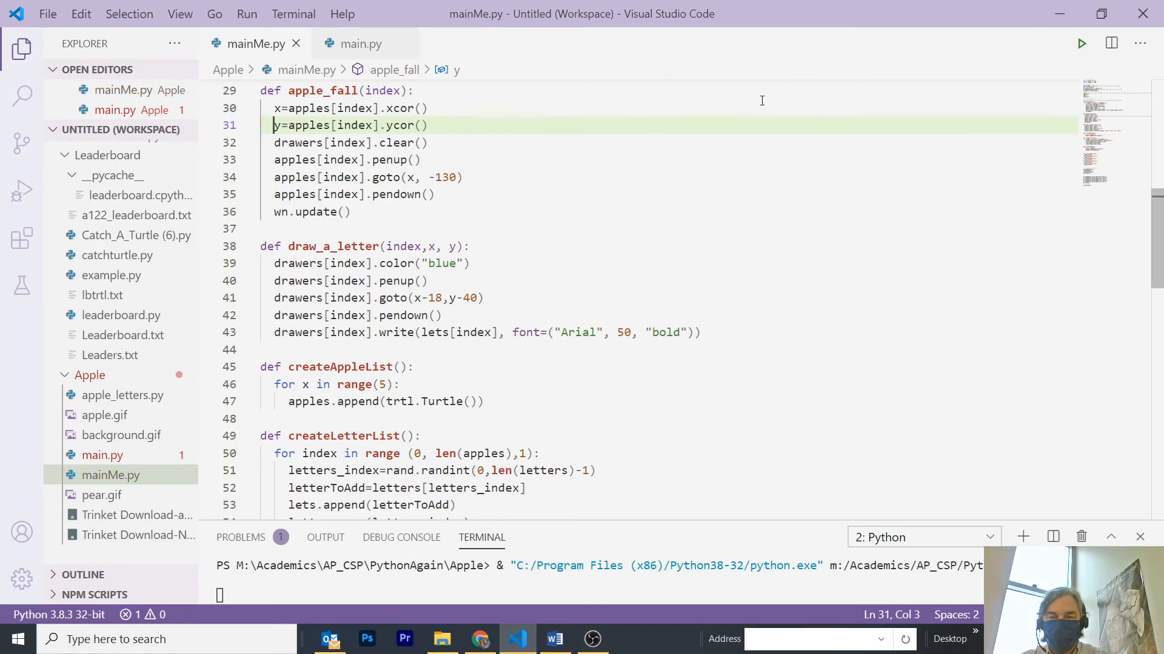
click(1081, 43)
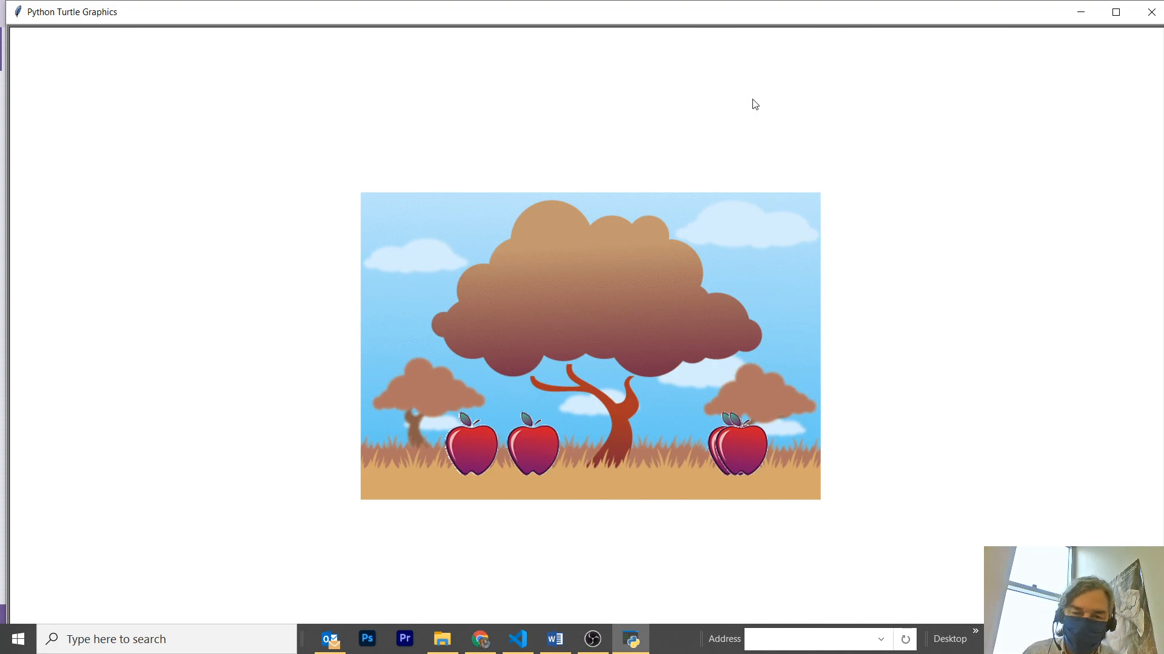
mouse_move(942, 85)
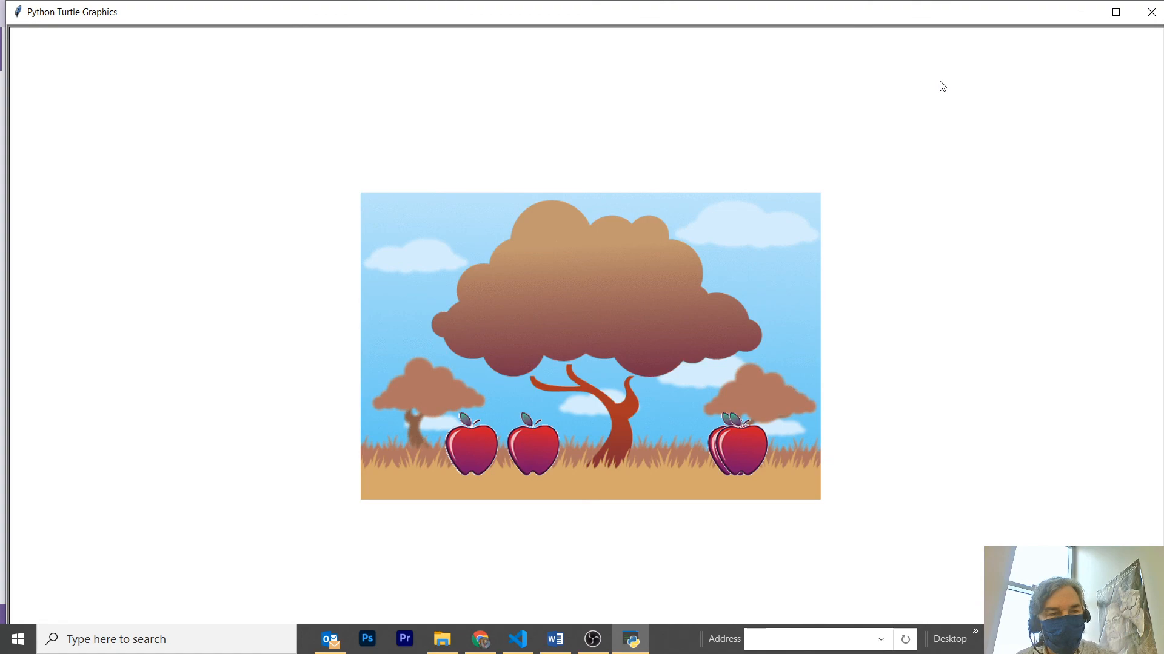